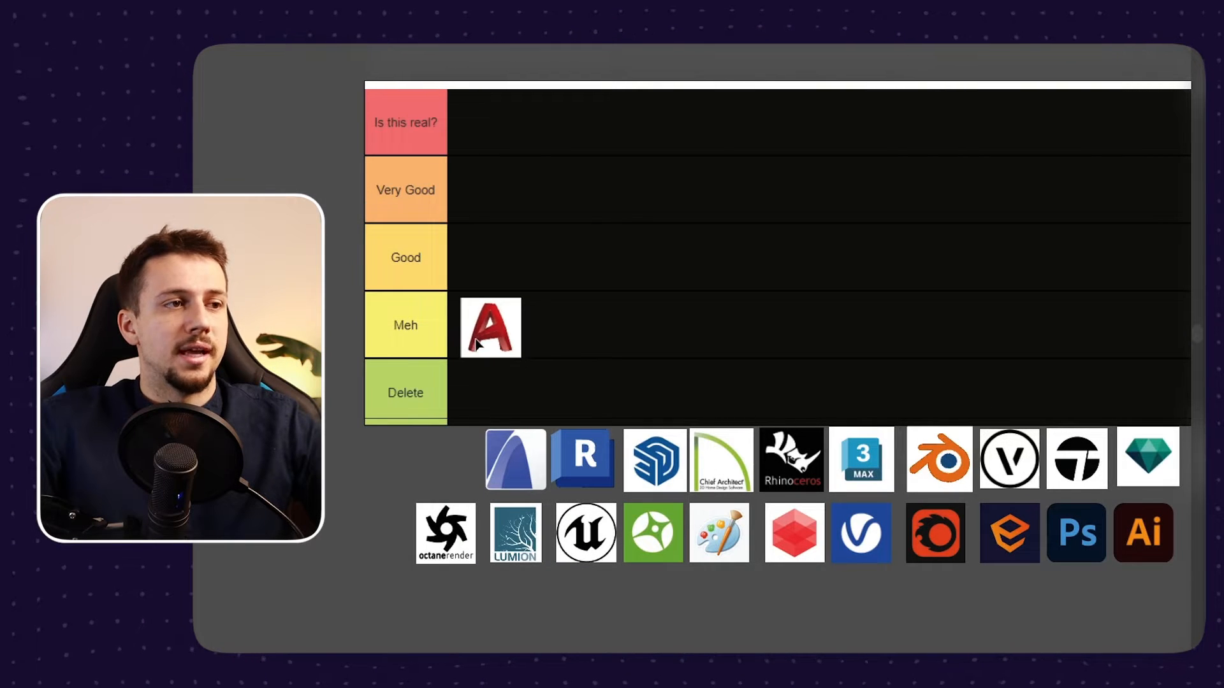
Drag the blue arch-shaped ArchiCAD logo from the pool into the Good tier
scroll("up", 3)
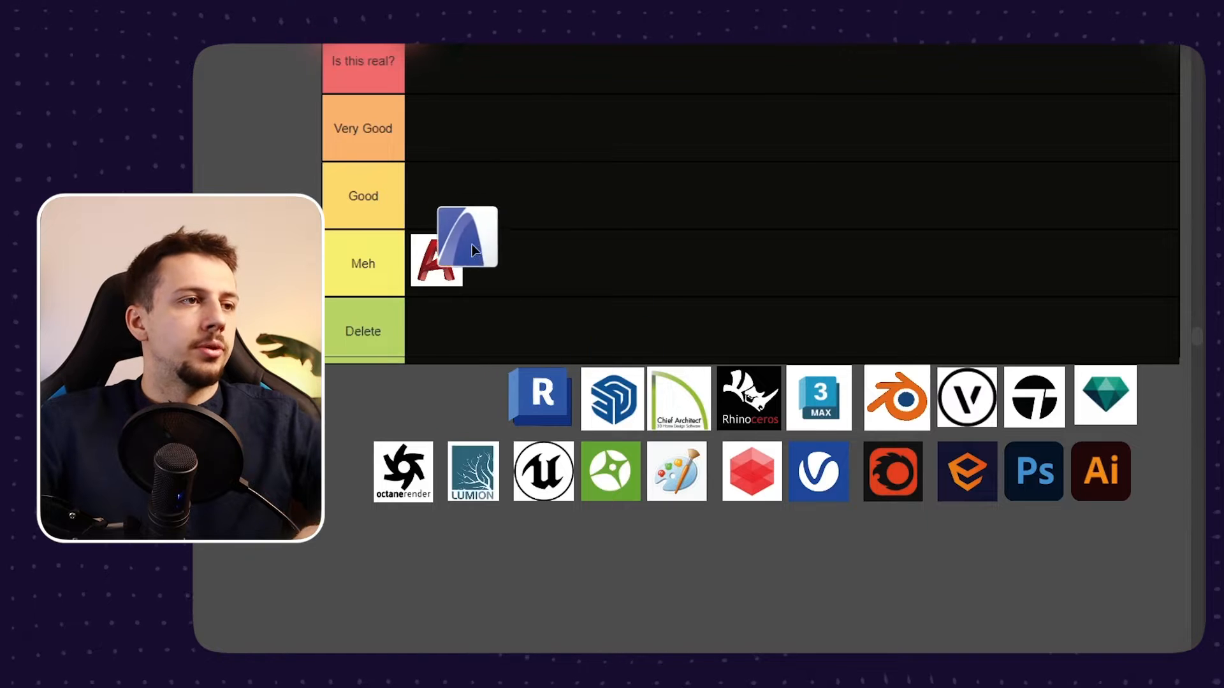
left_click_drag(466, 239, 441, 193)
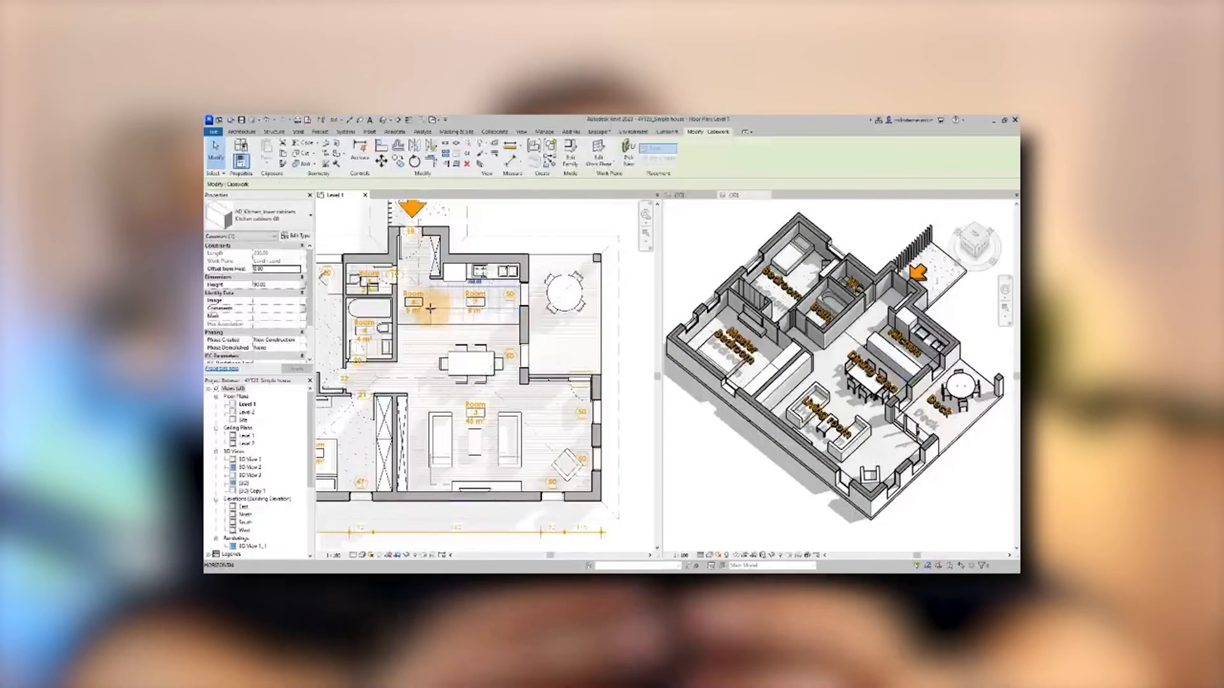
Place the blue R Revit logo into the Very Good tier
left_click(429, 357)
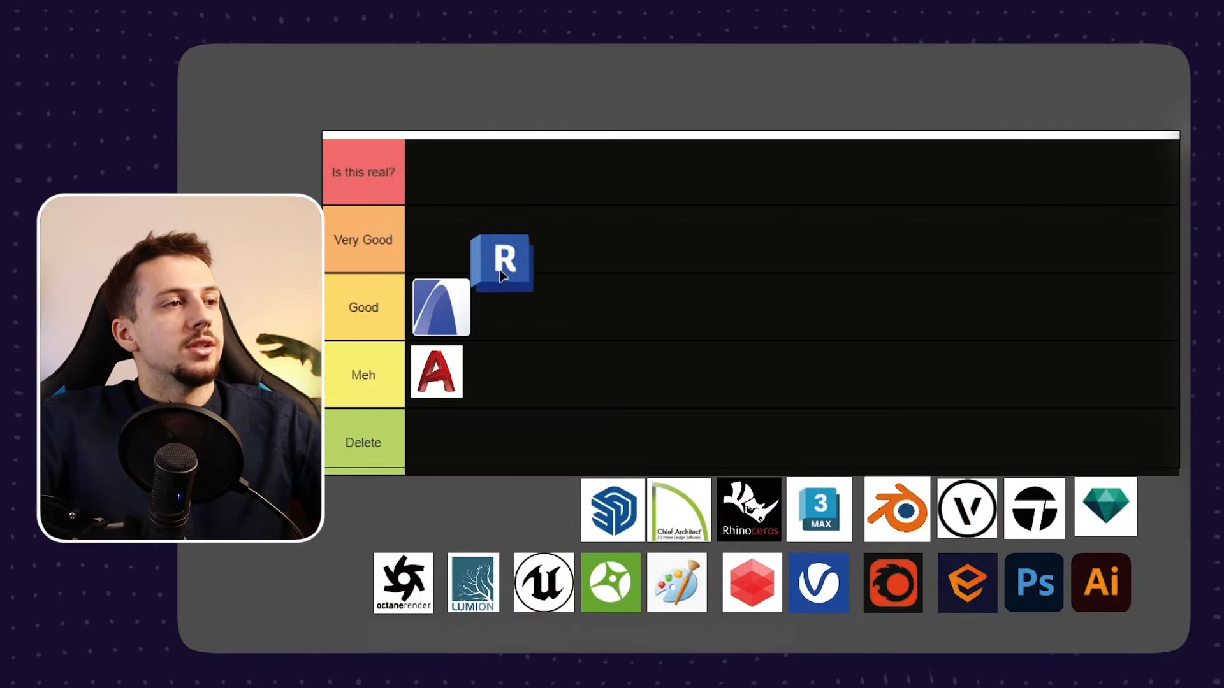
left_click_drag(502, 260, 439, 234)
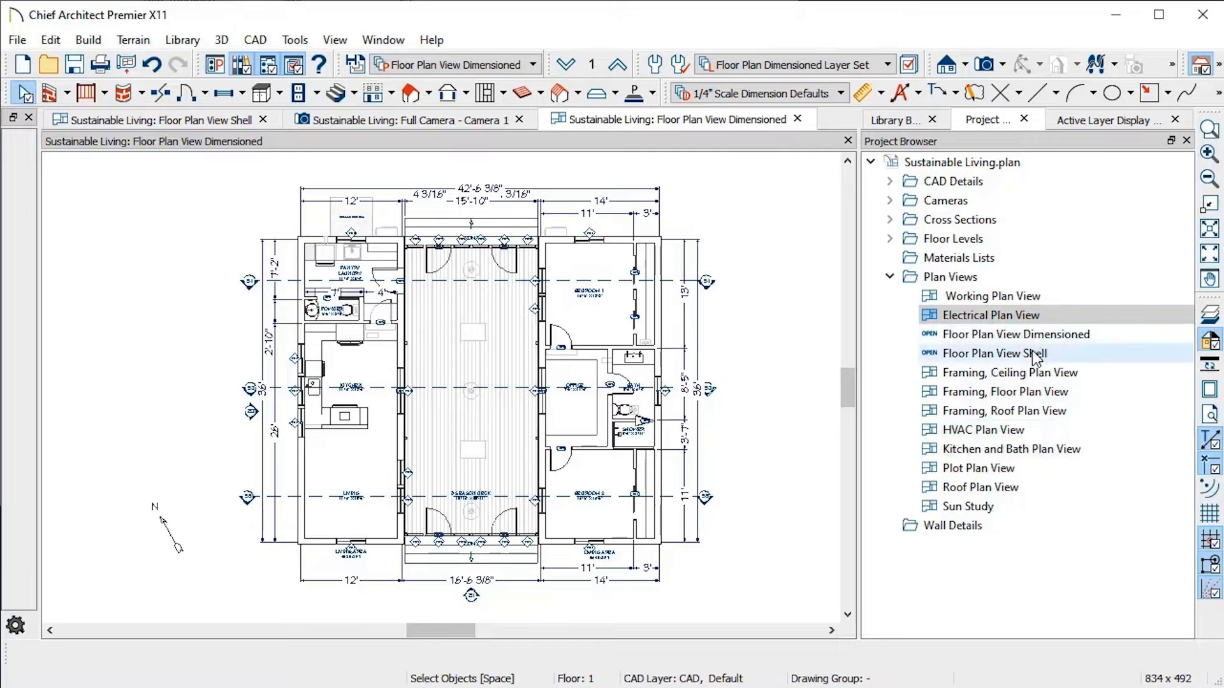
Put the Chief Architect logo in the Meh tier beside the red A AutoCAD logo
right_click(991, 352)
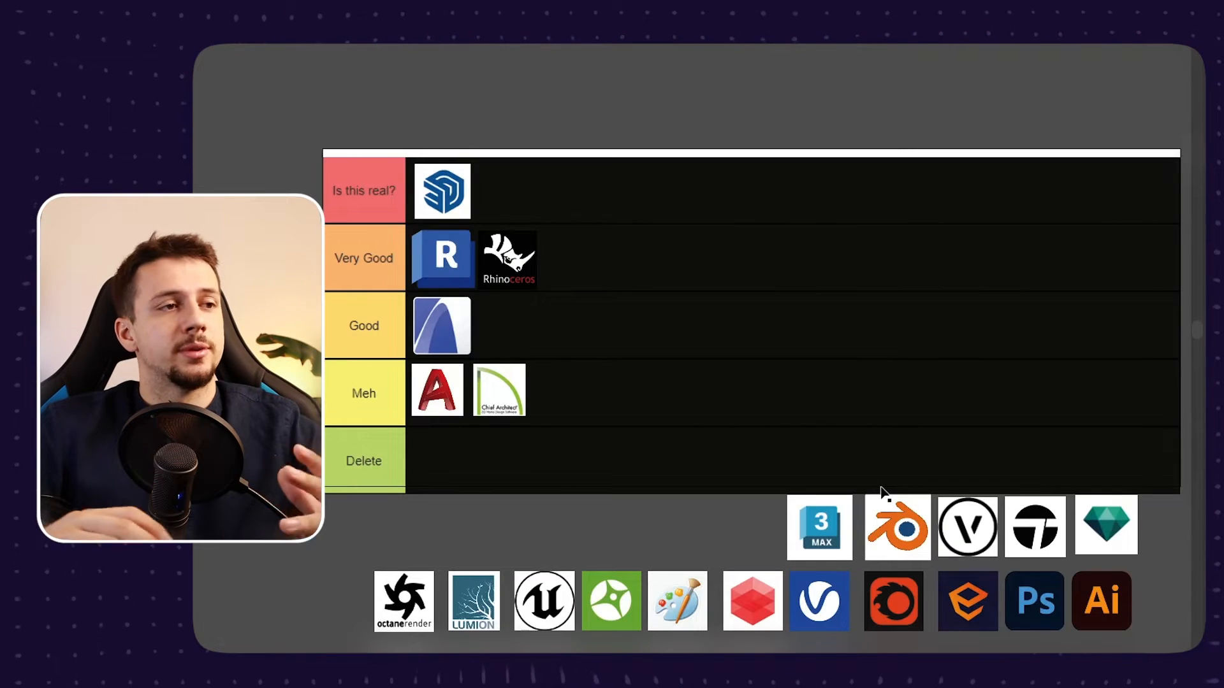
left_click(818, 527)
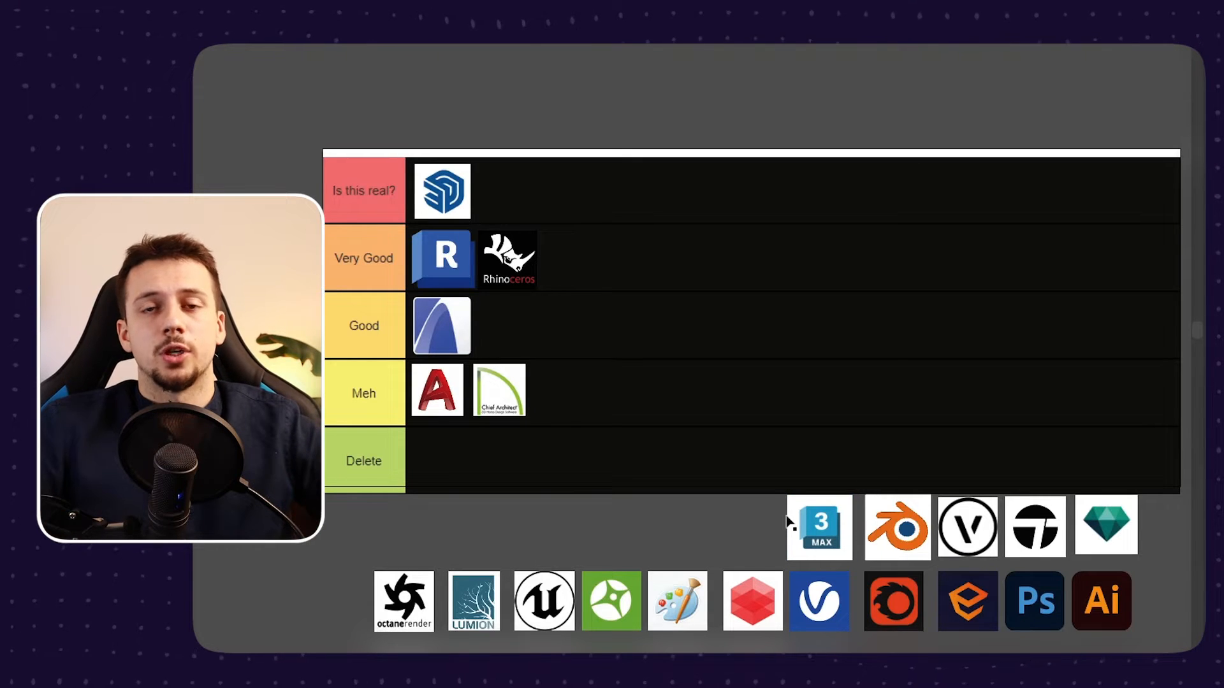
mouse_move(835, 535)
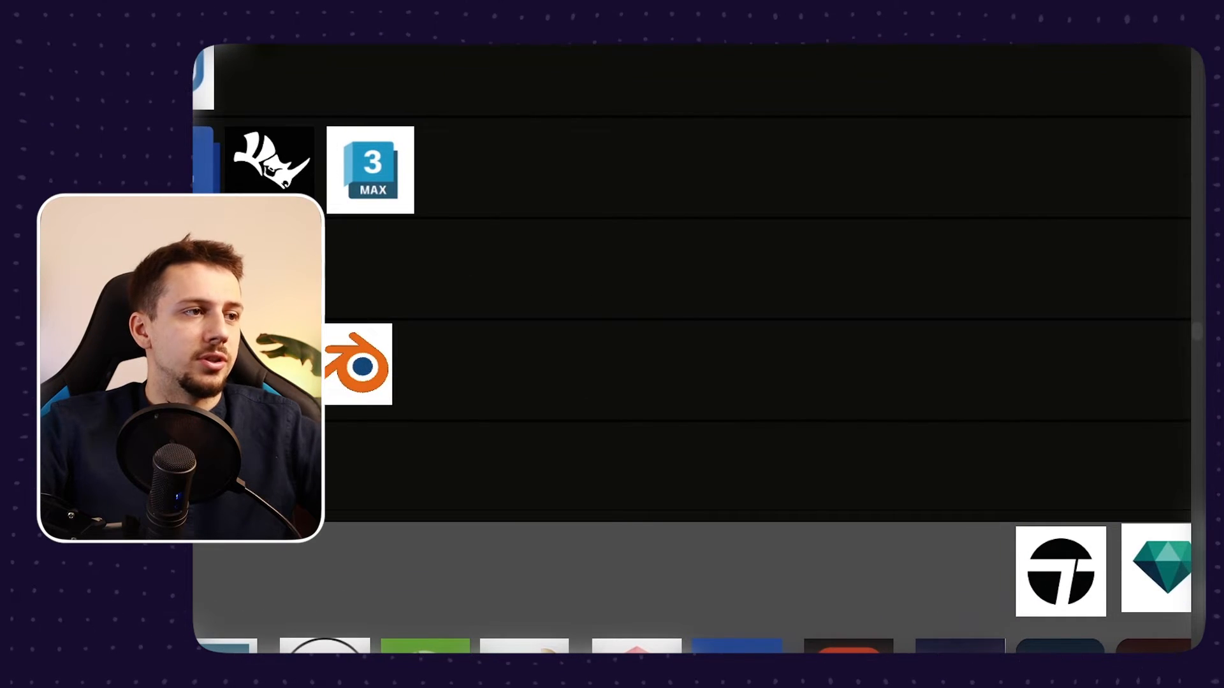
Rank 3ds Max in Very Good and the orange ring Blender logo in Meh
left_click(413, 55)
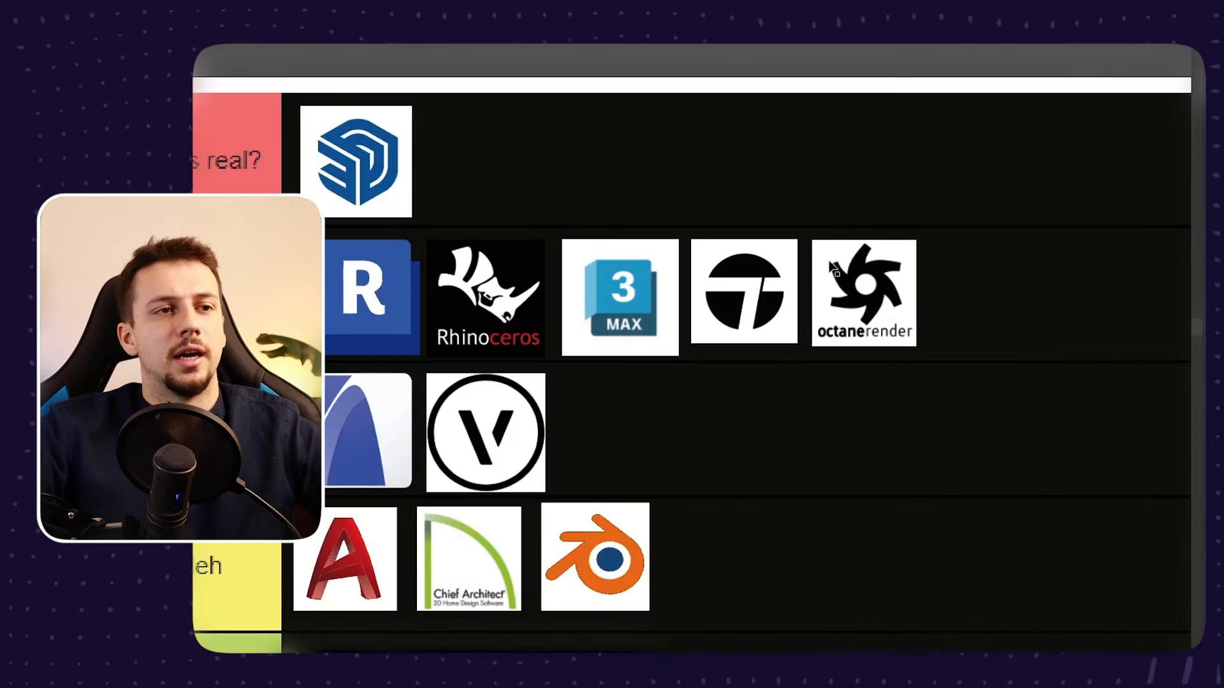
Add Twinmotion and Octane Render to Very Good, and Vectorworks to Good
scroll("left", 3)
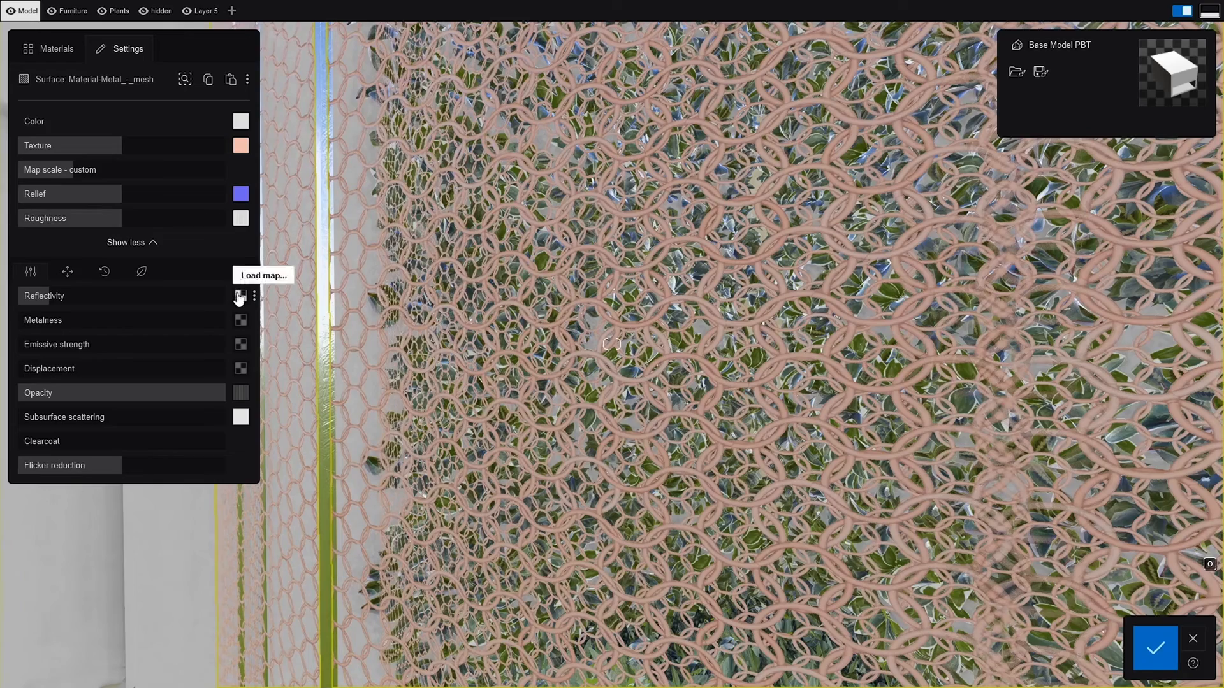
mouse_move(240, 320)
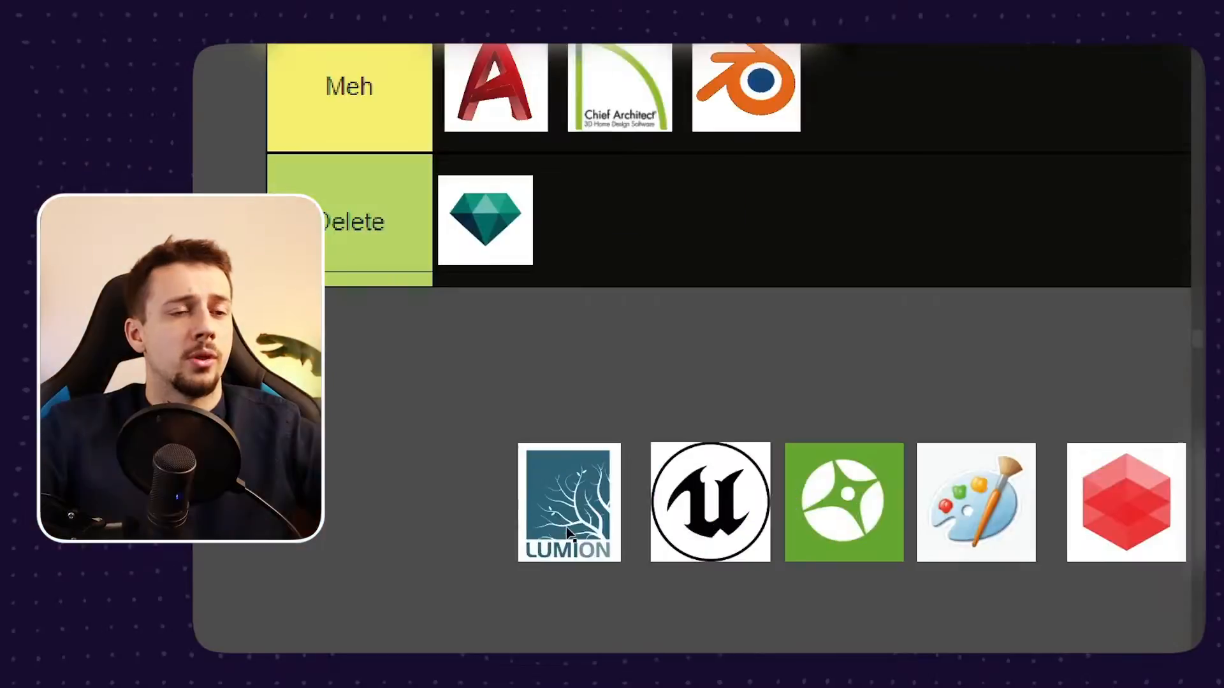
mouse_move(587, 607)
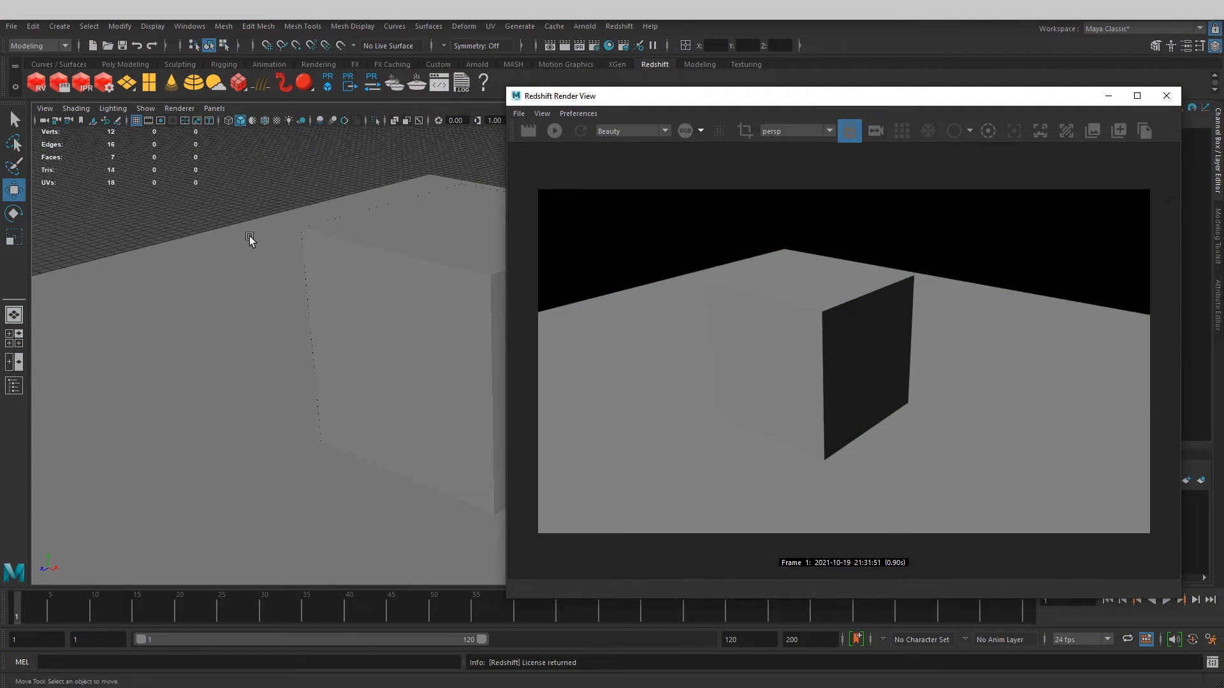
Render the box and wall scene from the perspective camera in the Redshift Render View
left_click(125, 82)
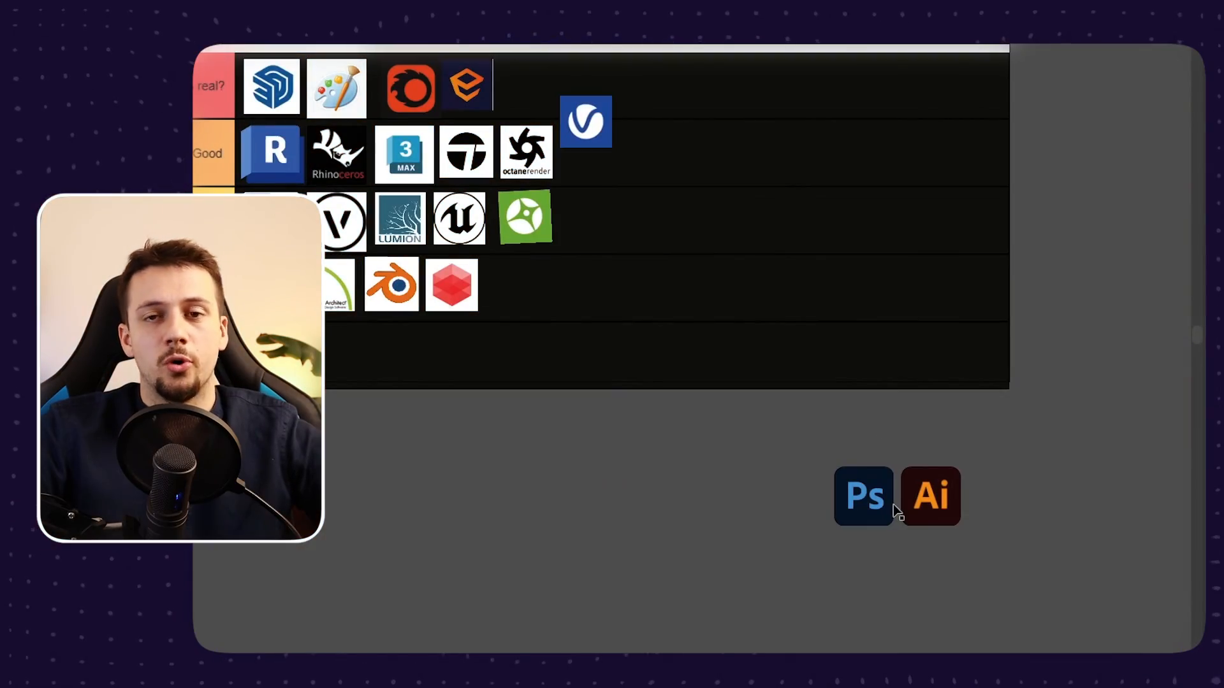
Move the Ps Photoshop logo from the pool into the 'Is this real?' tier
left_click(863, 496)
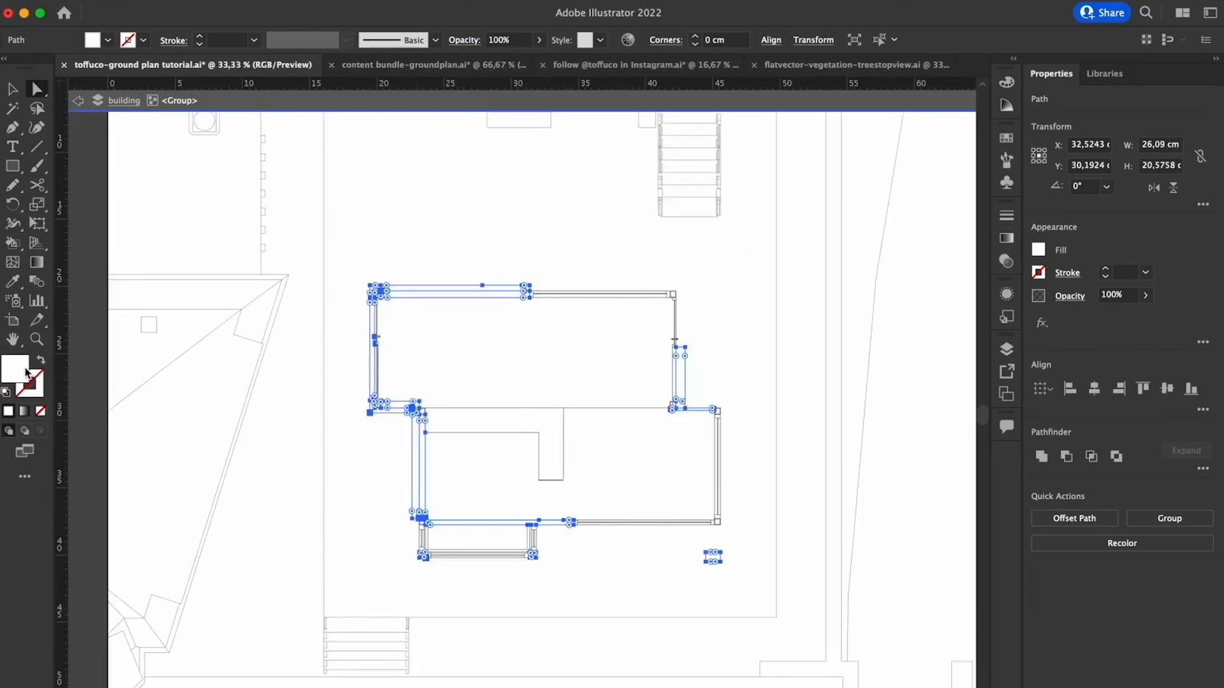
Enter isolation mode on the ground plan's building outline group
double_click(15, 364)
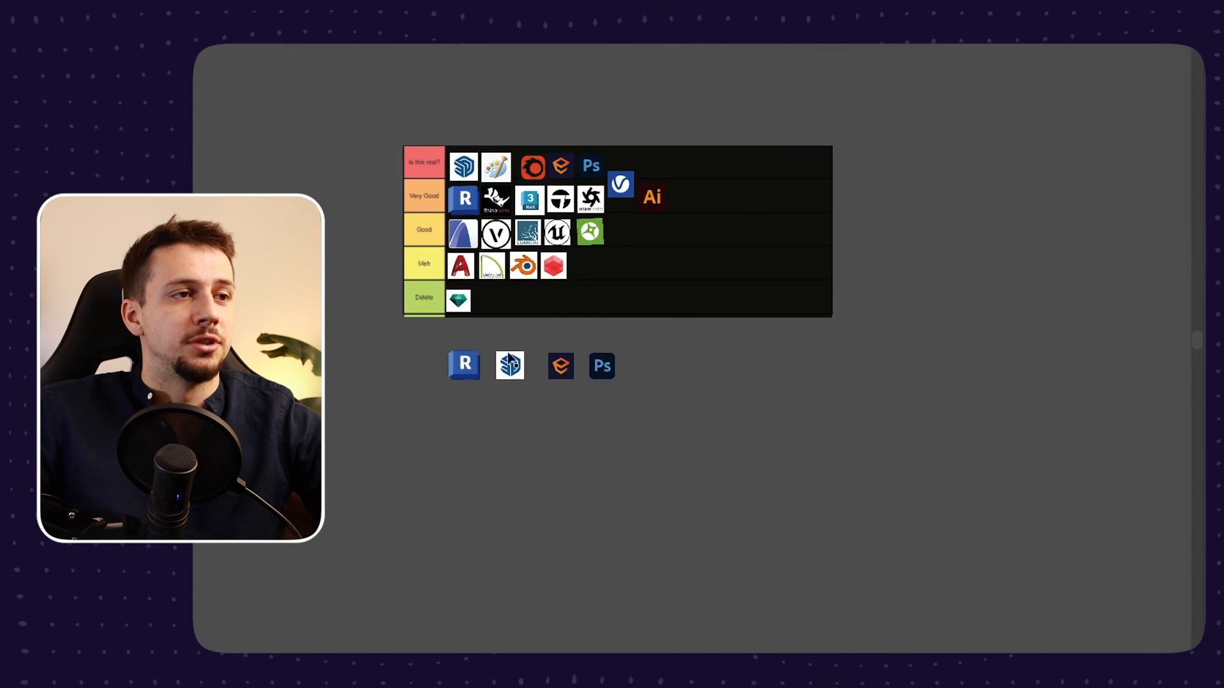
Rank Illustrator in Very Good and place Revit, SketchUp, Enscape, Photoshop, ArchiCAD logos below
scroll("down", 3)
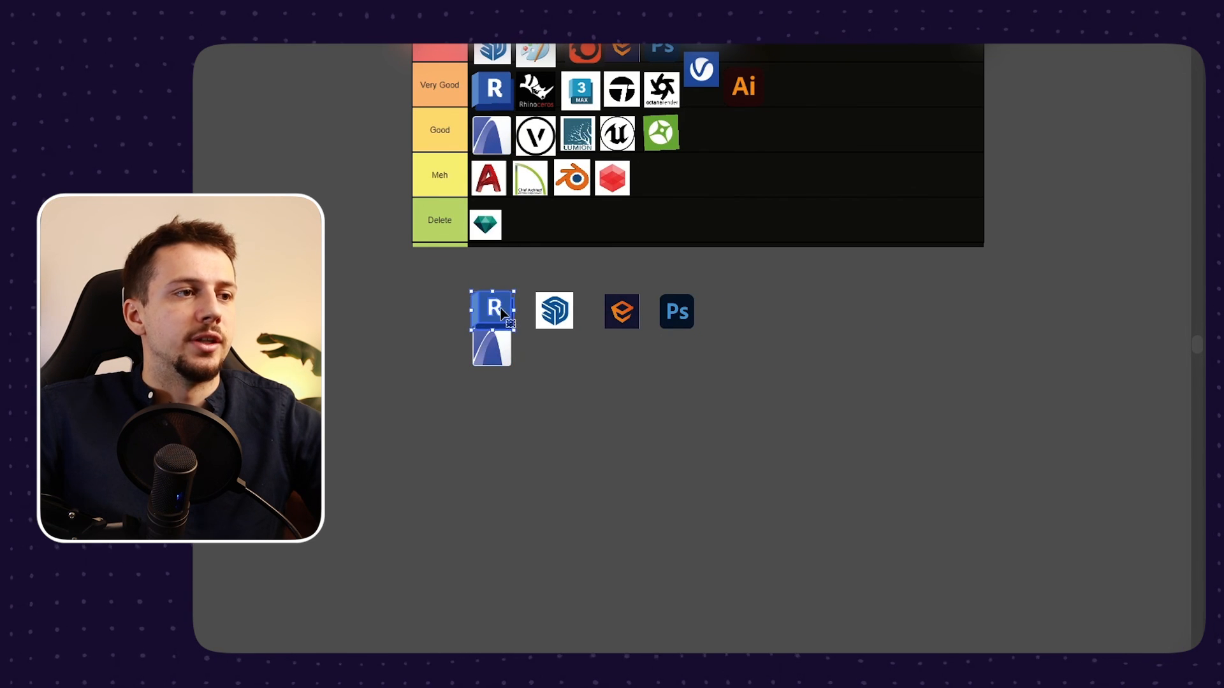
left_click_drag(492, 311, 491, 282)
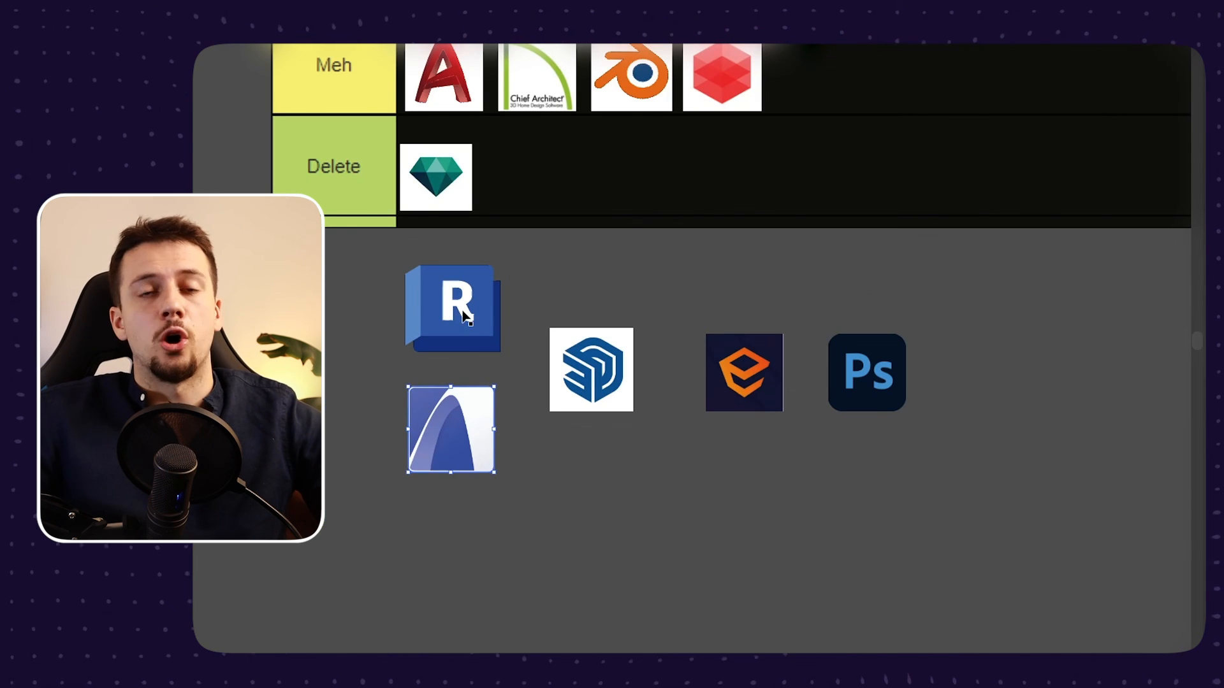
mouse_move(658, 335)
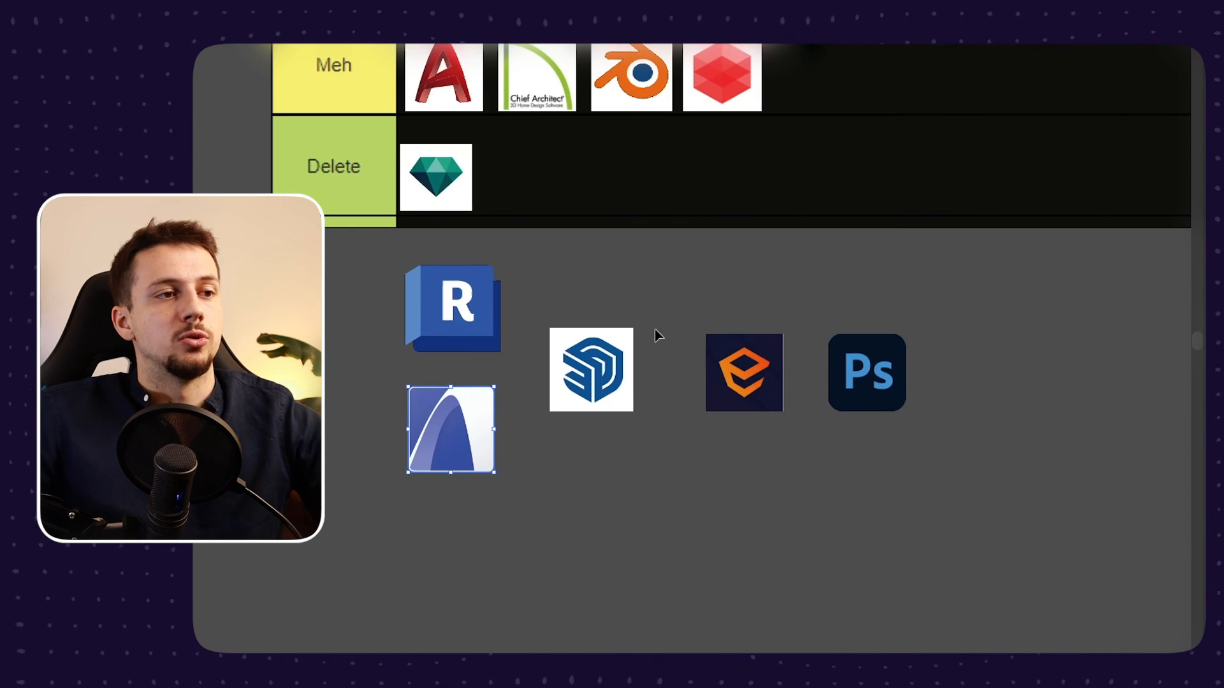